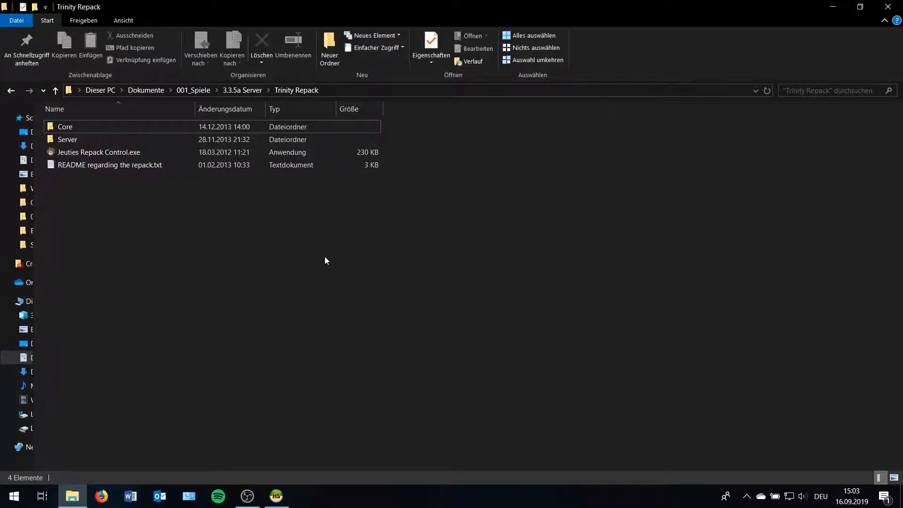
mouse_move(331, 252)
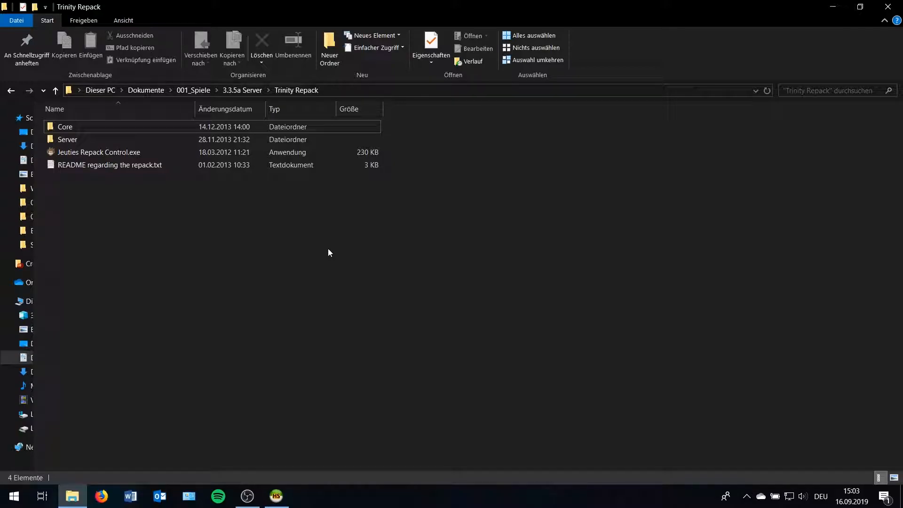
Step: Launch Jeuties Repack Control.exe from the folder
click(98, 152)
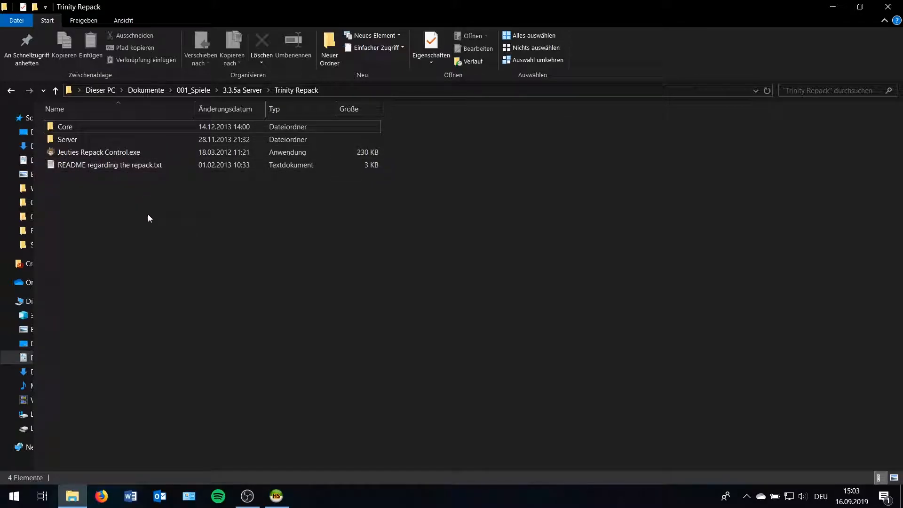
double_click(98, 152)
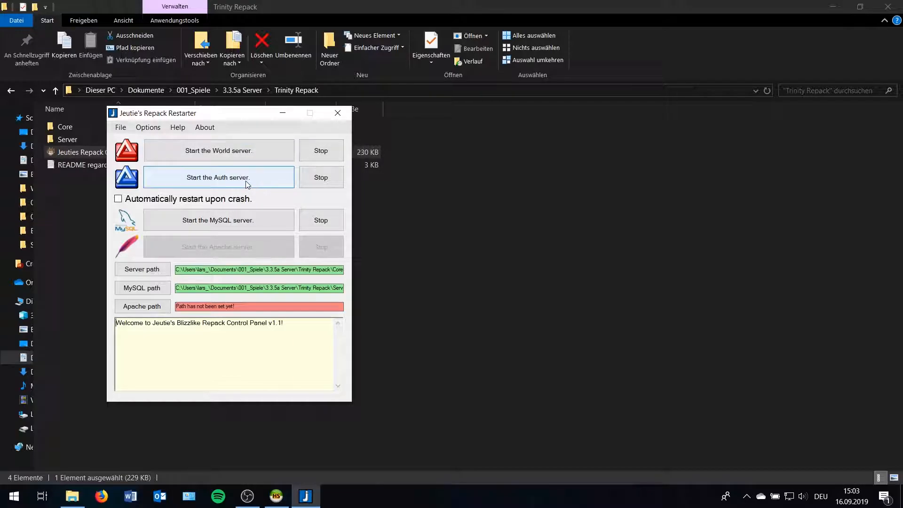
Step: Start the Auth and World servers, repeating the start so the log reports both running
click(219, 177)
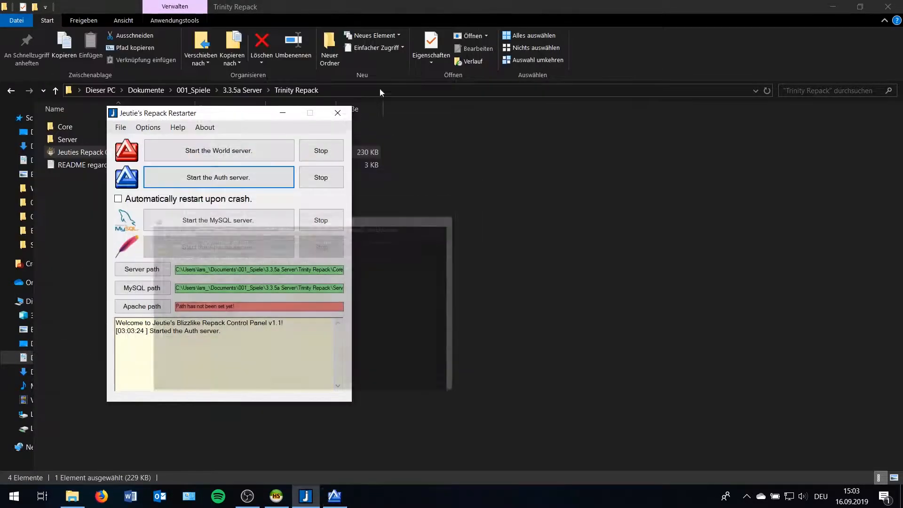
click(218, 150)
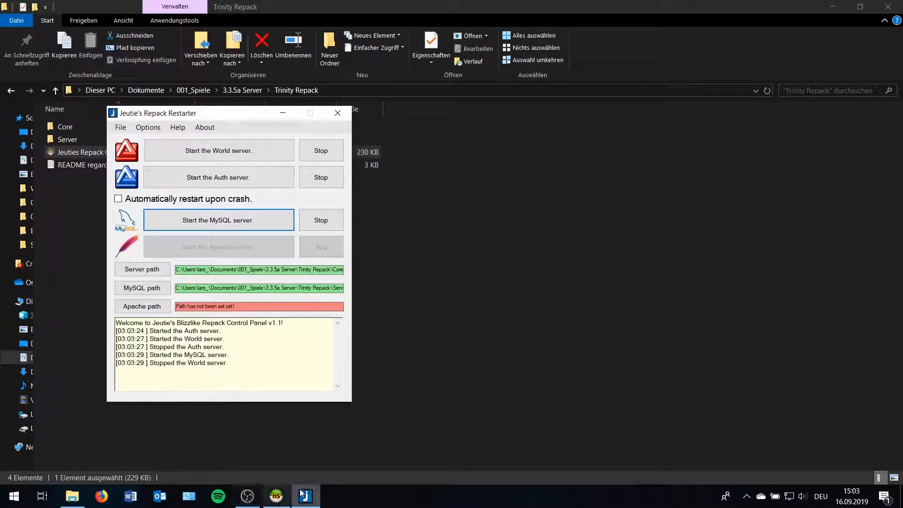
click(219, 178)
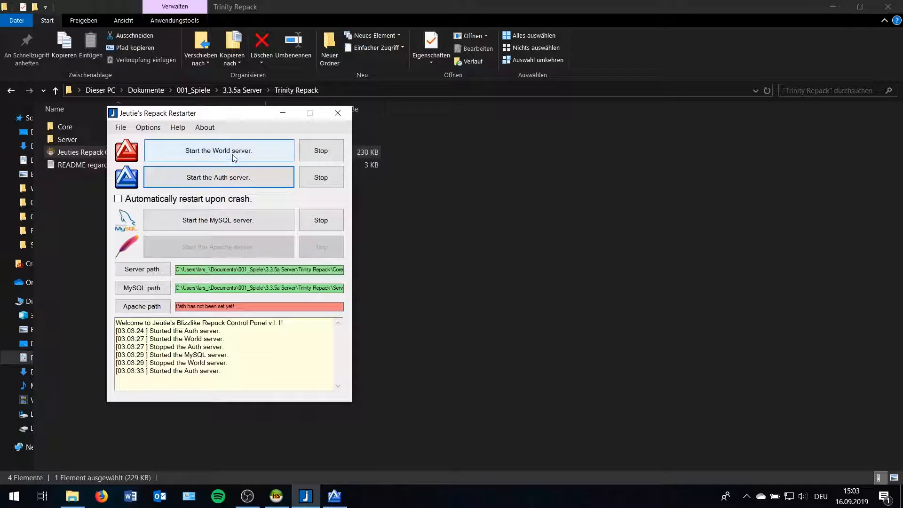
click(218, 150)
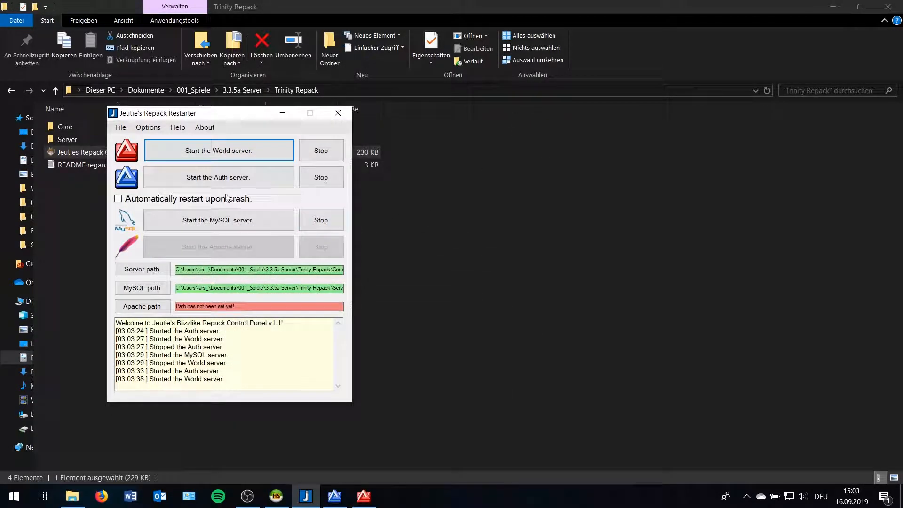
mouse_move(483, 290)
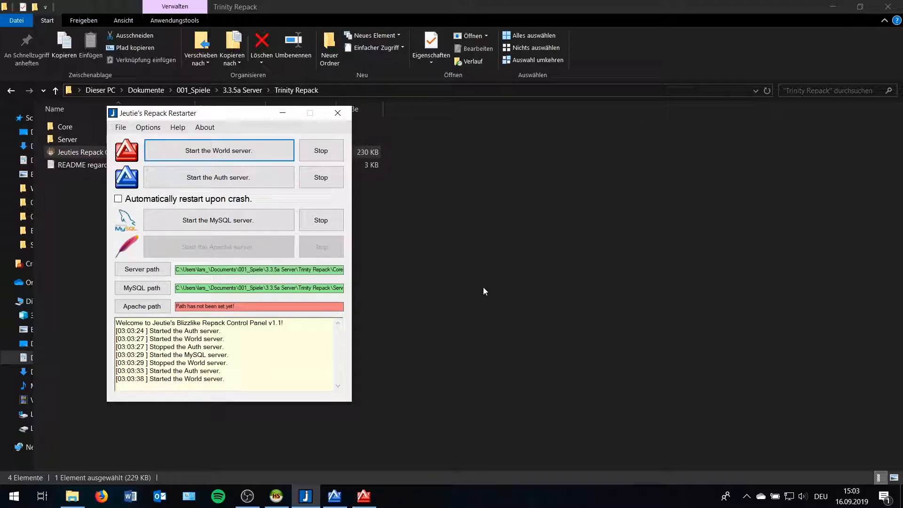
mouse_move(356, 397)
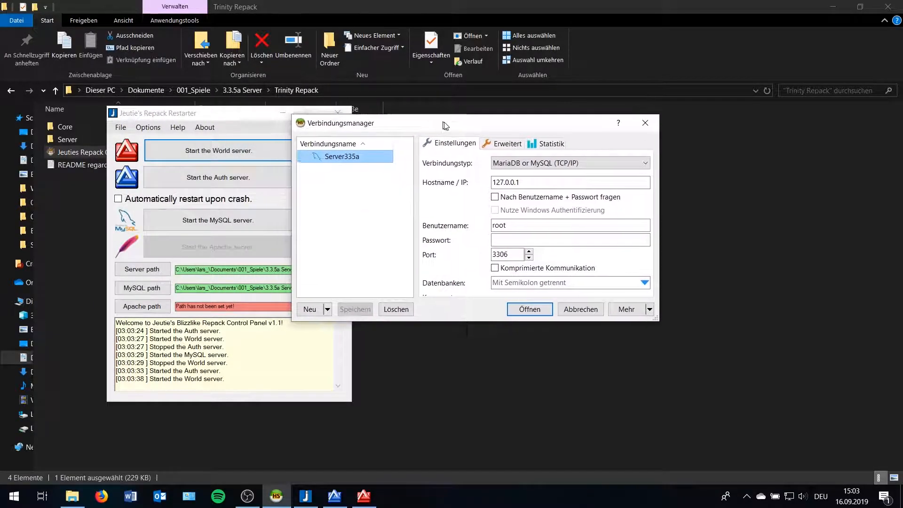
drag(445, 122, 401, 136)
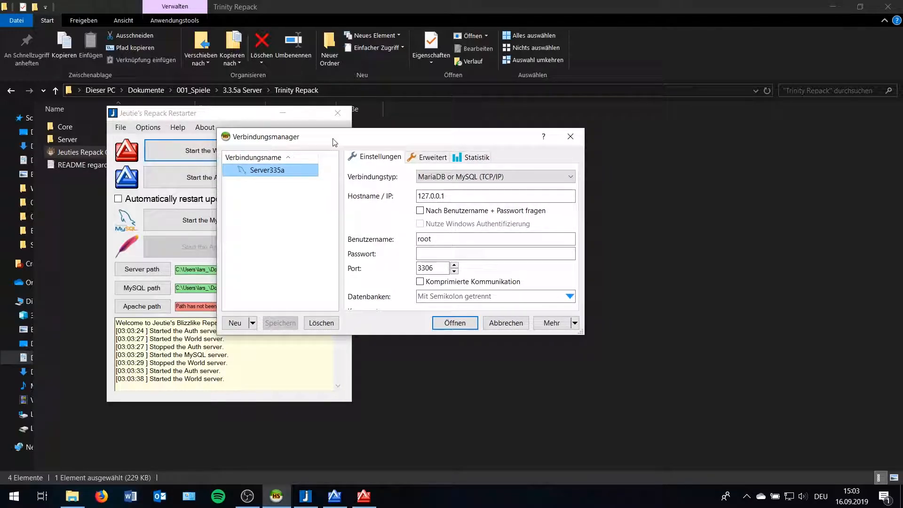
mouse_move(373, 141)
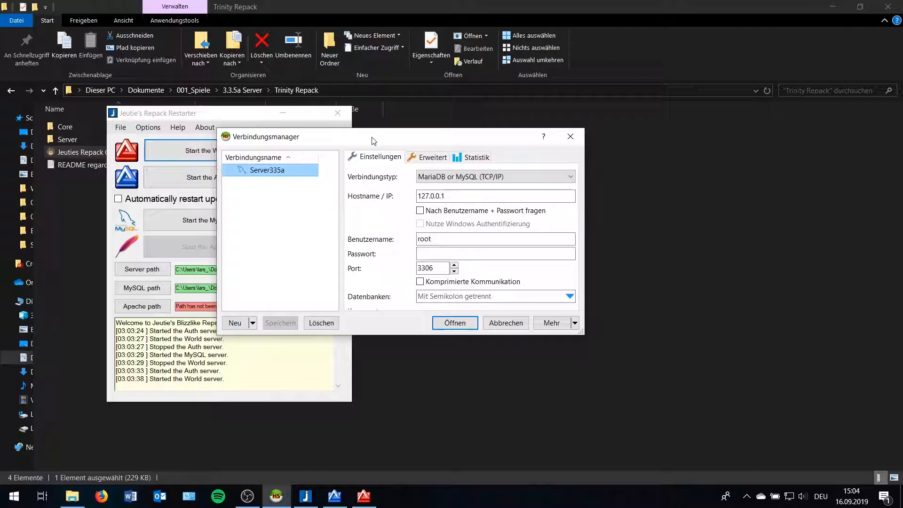
drag(372, 137, 346, 127)
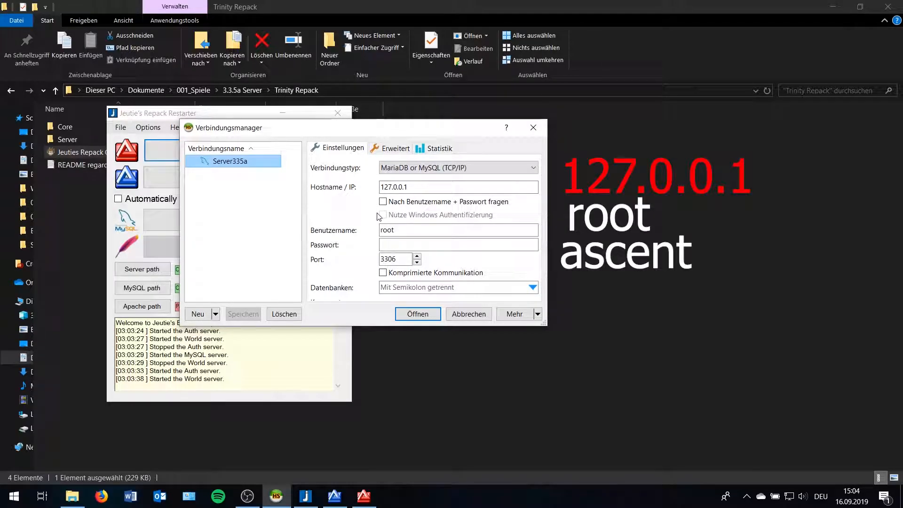
mouse_move(436, 200)
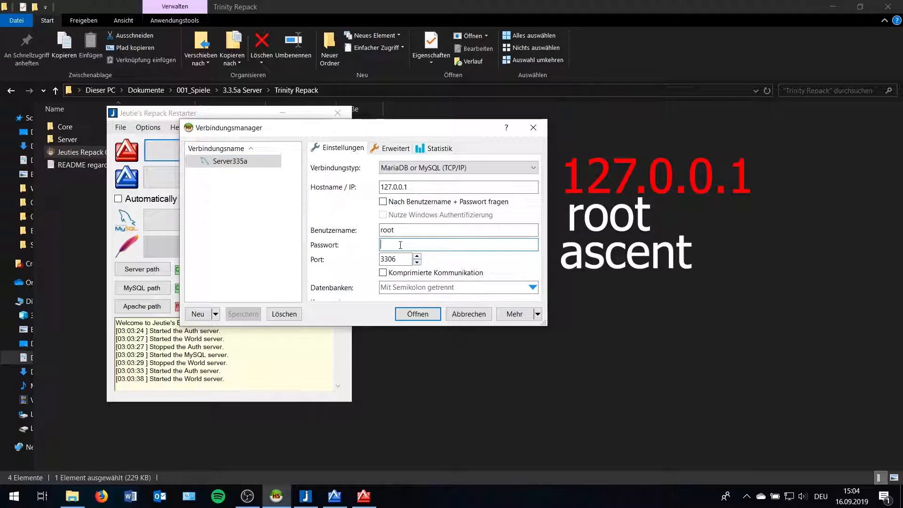
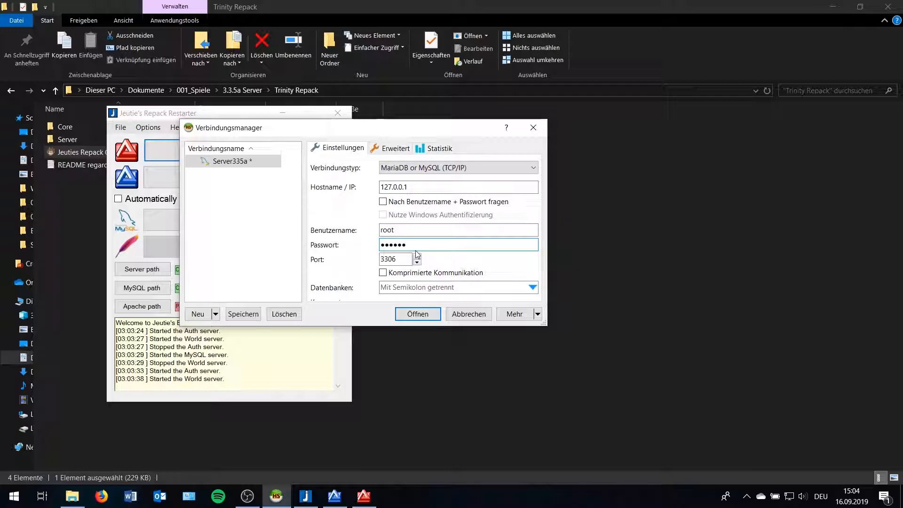
click(458, 244)
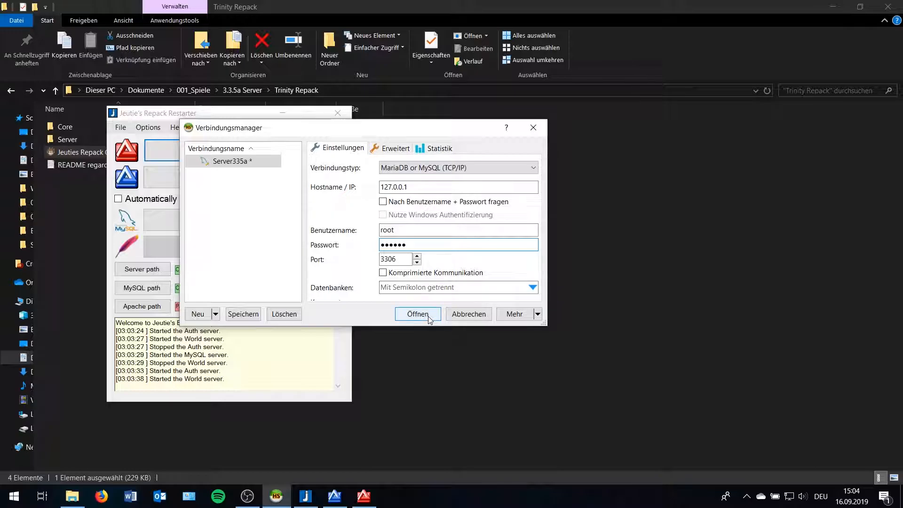
click(416, 314)
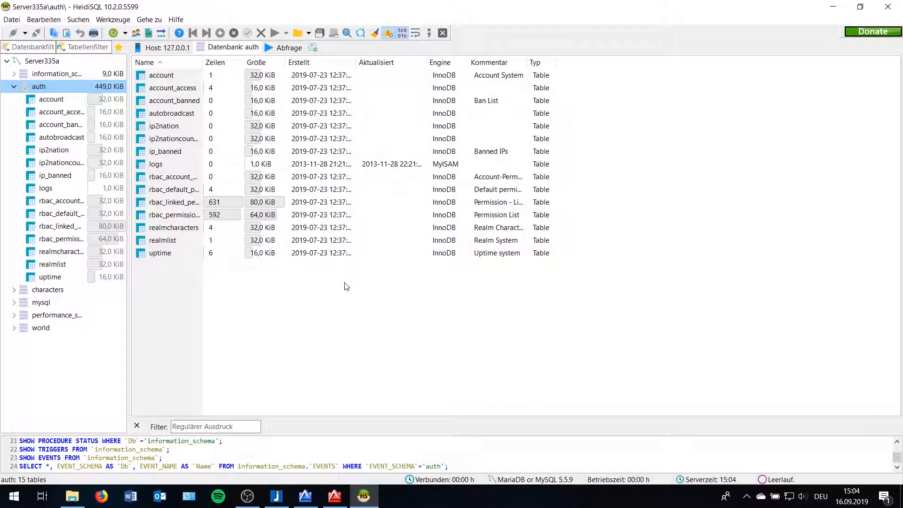
Step: Browse the database tree and return to the auth database
click(13, 86)
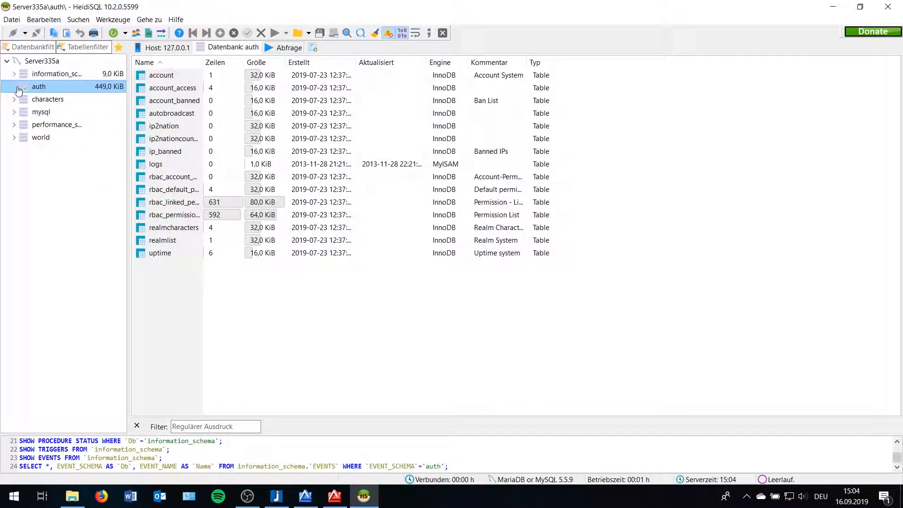
click(57, 73)
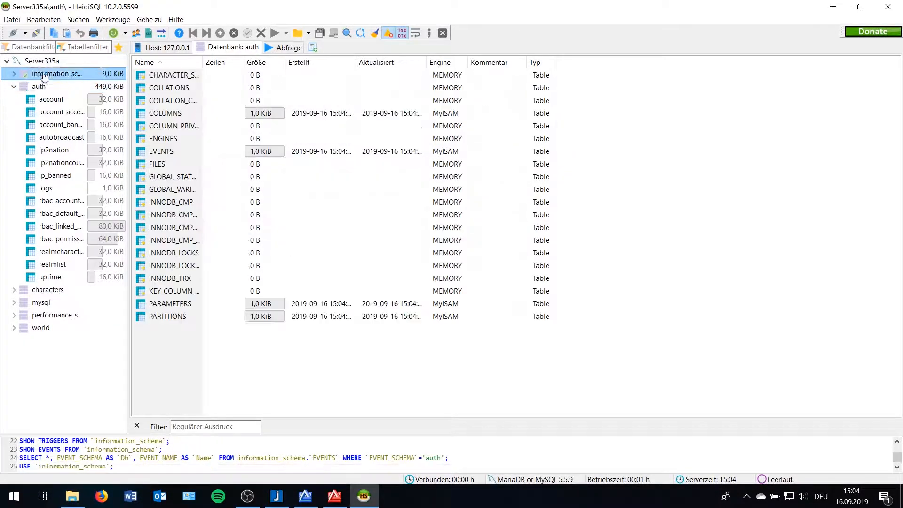
click(56, 74)
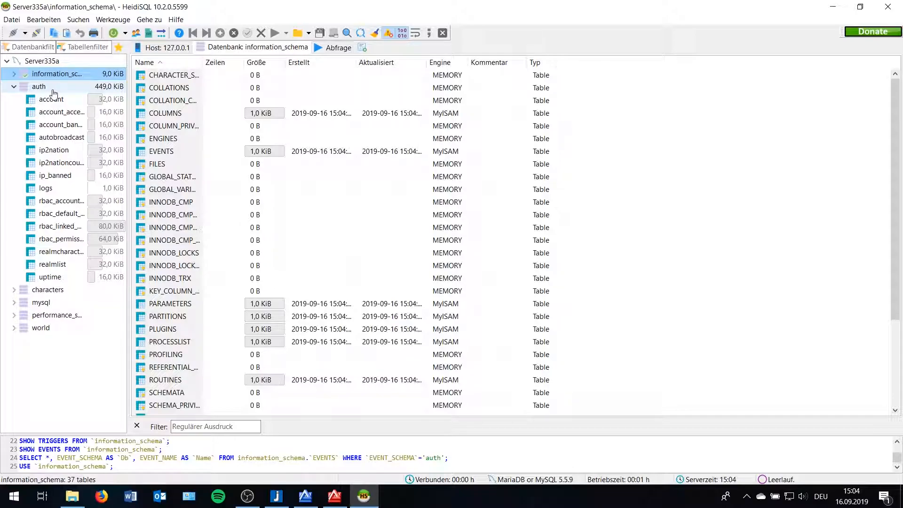
click(39, 85)
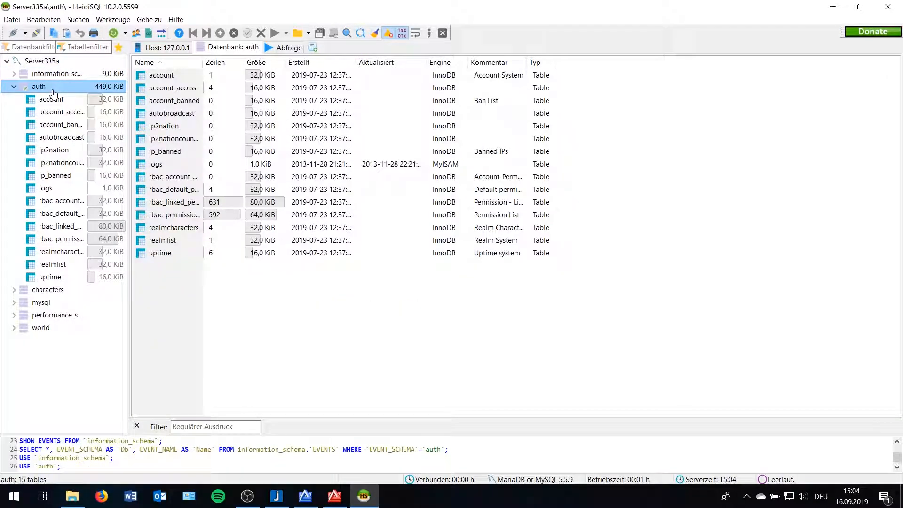
Step: Open a table of the auth database to view its data
click(174, 101)
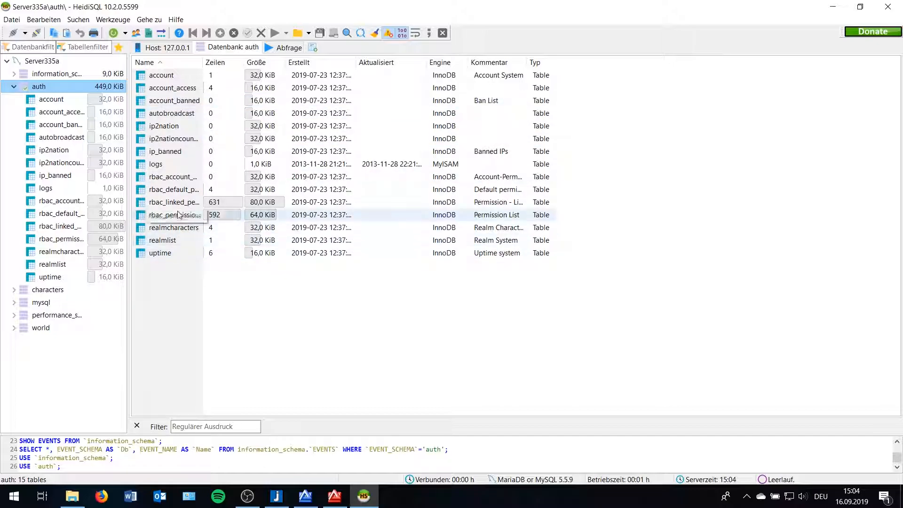
click(161, 75)
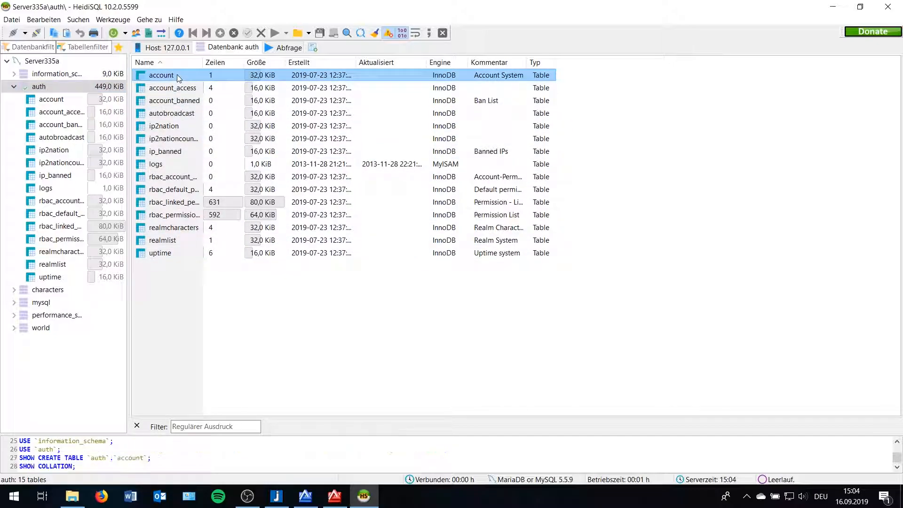
double_click(161, 75)
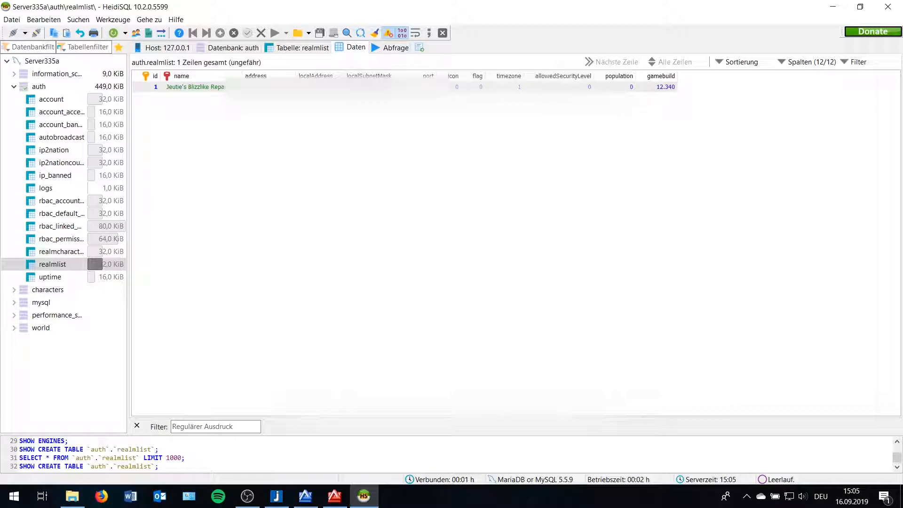
Step: Launch LogMeIn Hamachi from a Windows search for 'hamach'
text(hamach)
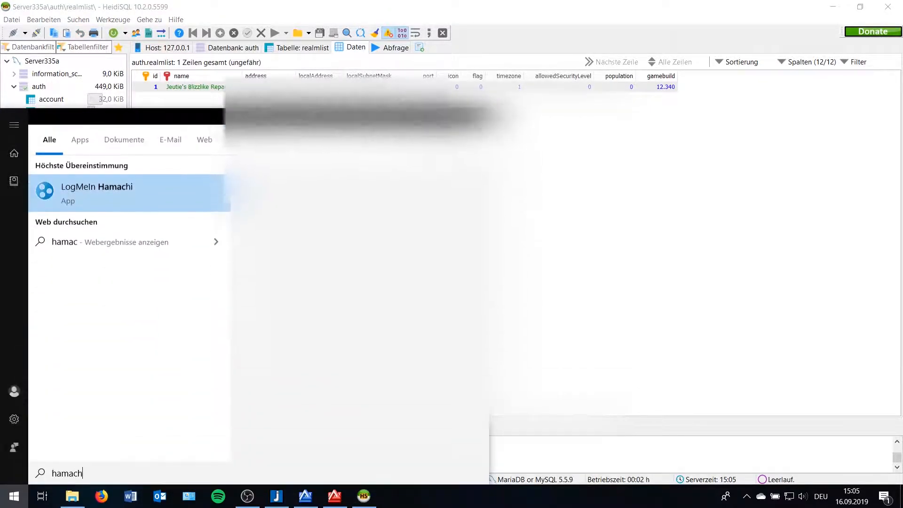
click(97, 193)
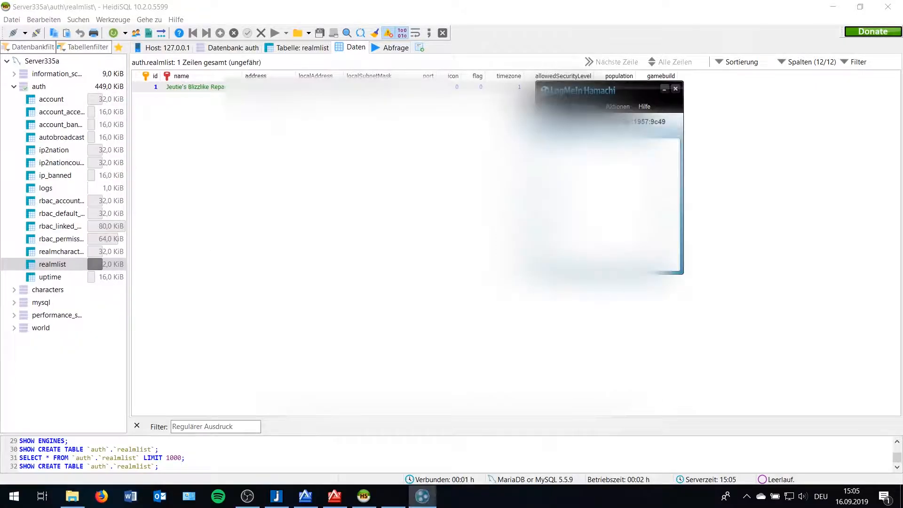